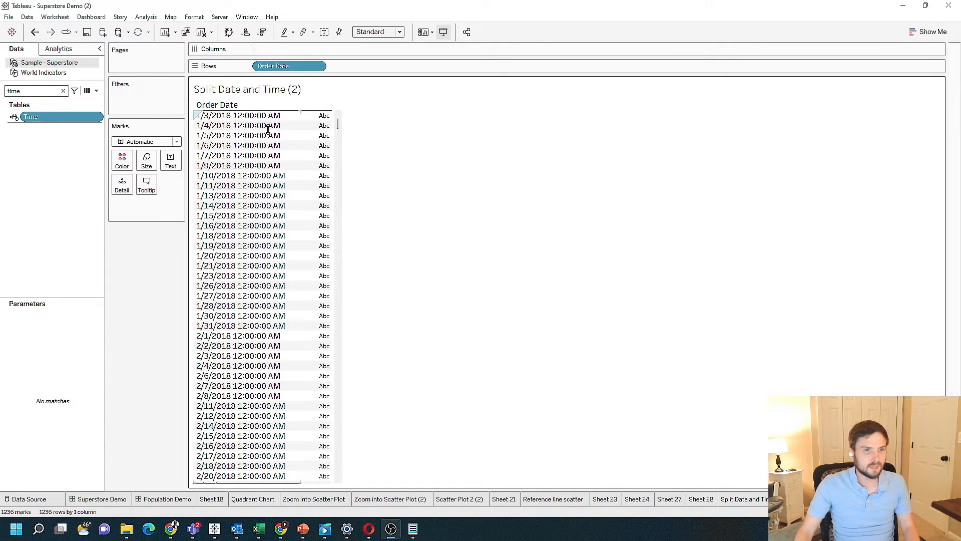
pyautogui.moveTo(113, 111)
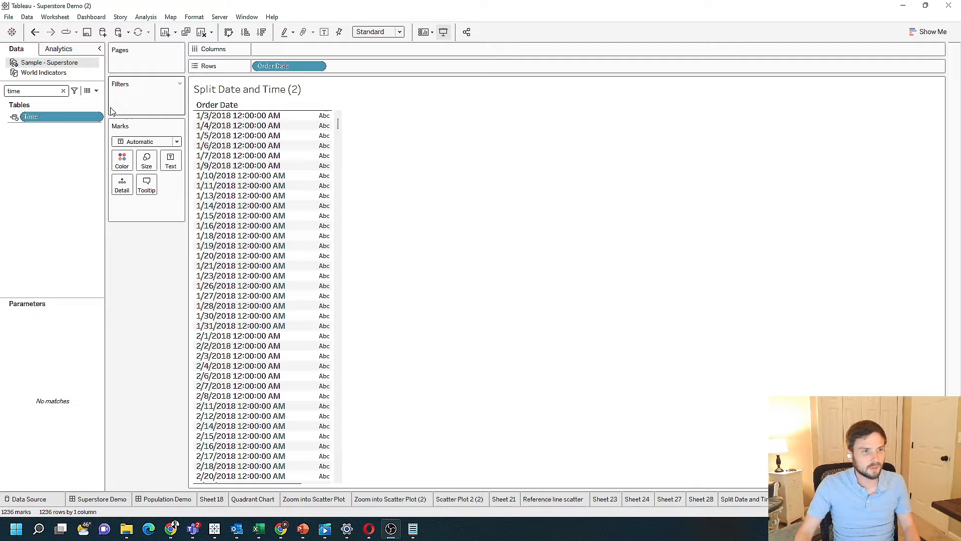
# Show the Data pane menu that offers creating new fields
pyautogui.click(96, 91)
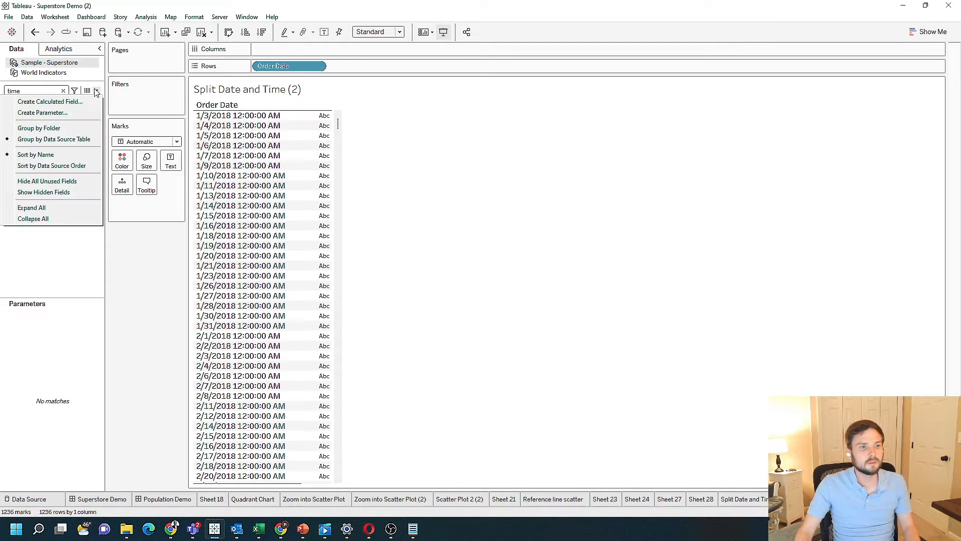
# Create a calculated field Only Date with the formula date([Order Date])
pyautogui.click(48, 102)
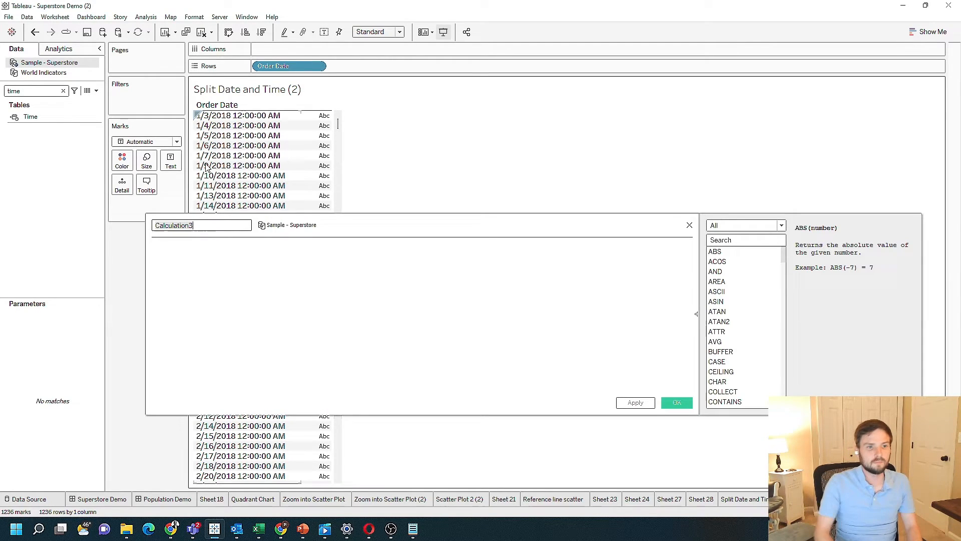
pyautogui.write('Only Date')
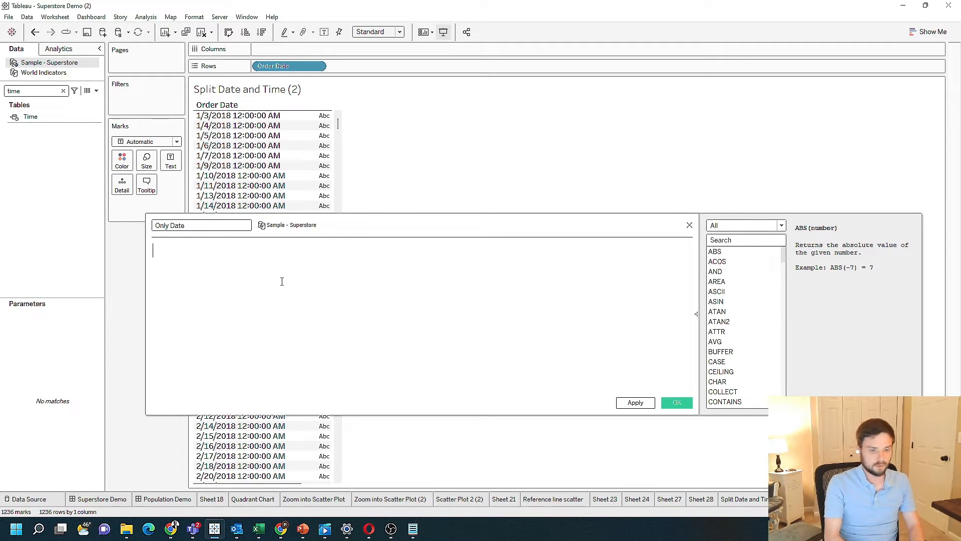
pyautogui.write('date (')
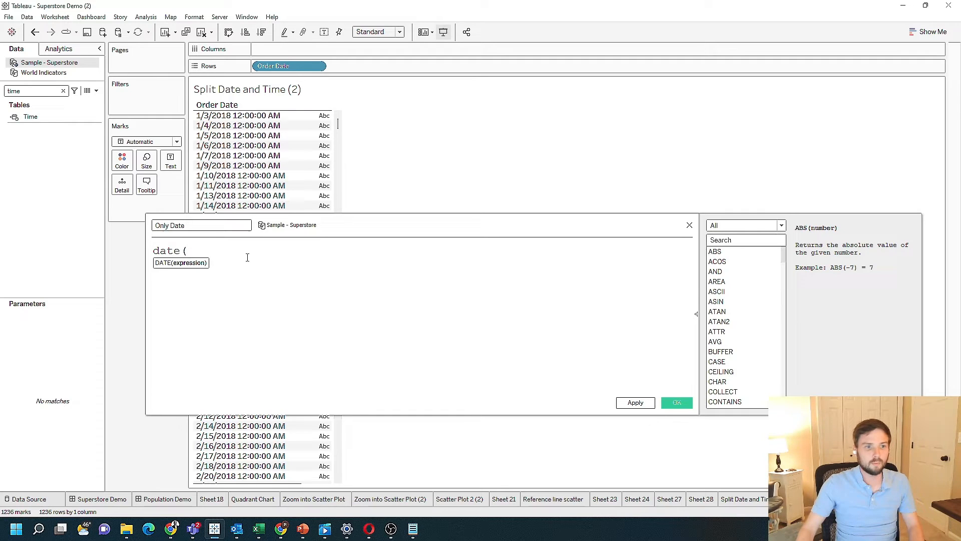
pyautogui.write('[Order Date]')
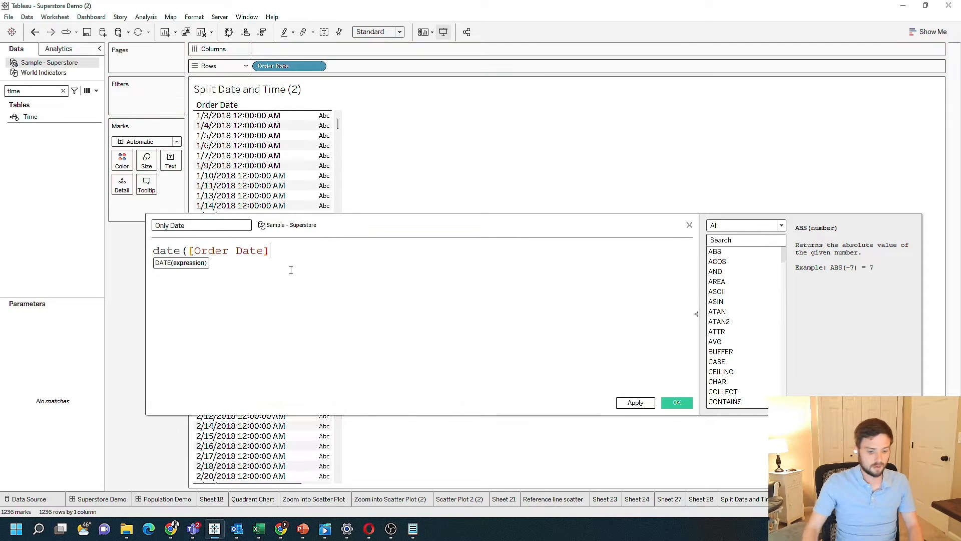
pyautogui.write(')')
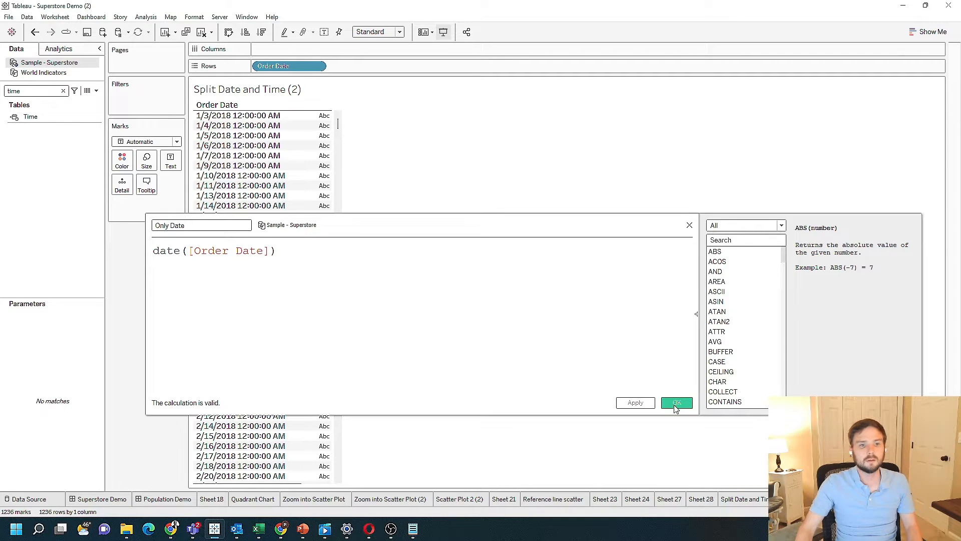
# Save Only Date, find it by searching 'only', and place it as a column beside Order Date
pyautogui.click(676, 402)
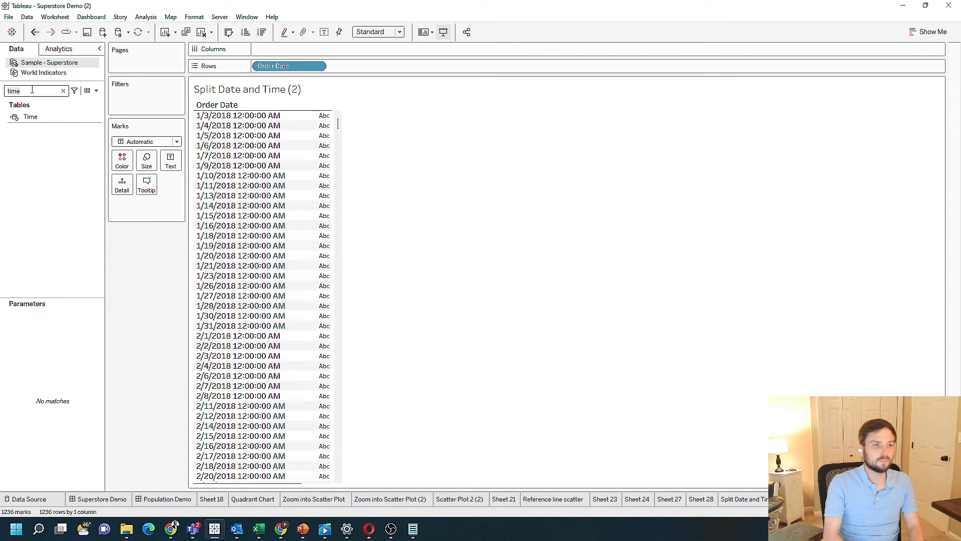
pyautogui.write('only')
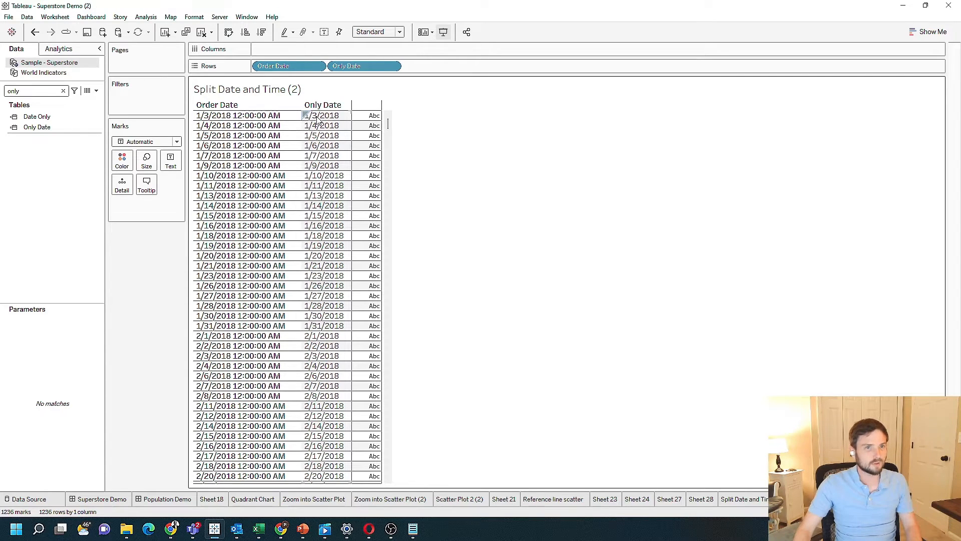
pyautogui.click(92, 91)
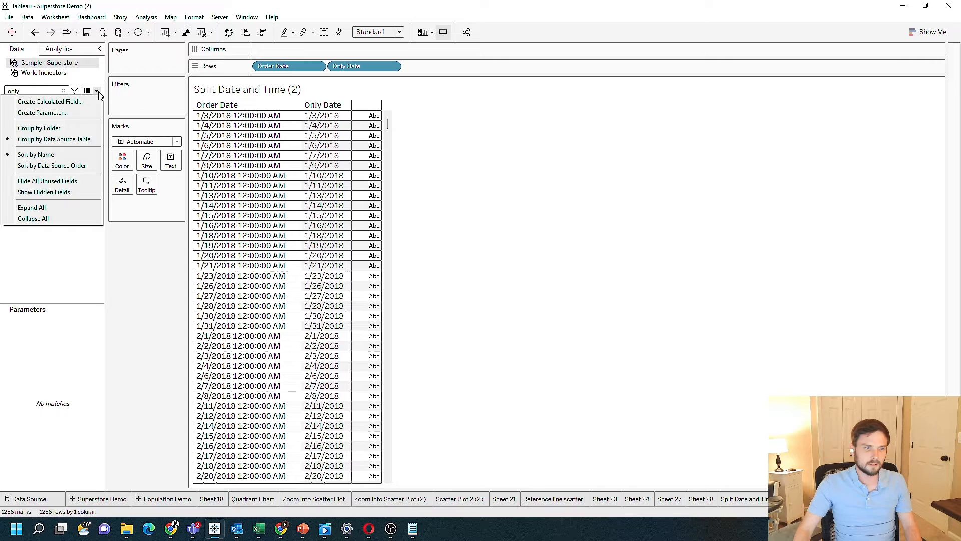
pyautogui.moveTo(48, 102)
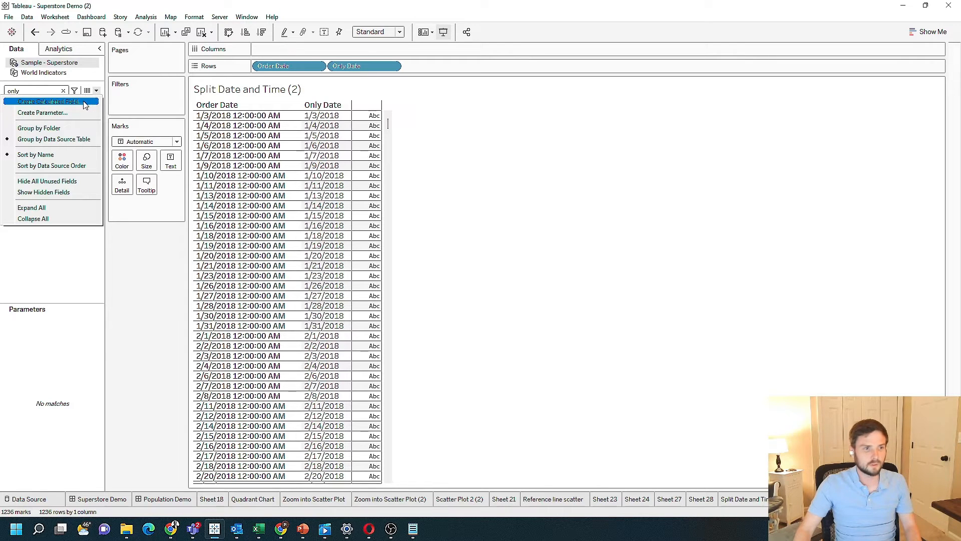
# Create a calculated field Only Time starting with str(datepart('hour', [Order Date])) + ":" +
pyautogui.click(54, 102)
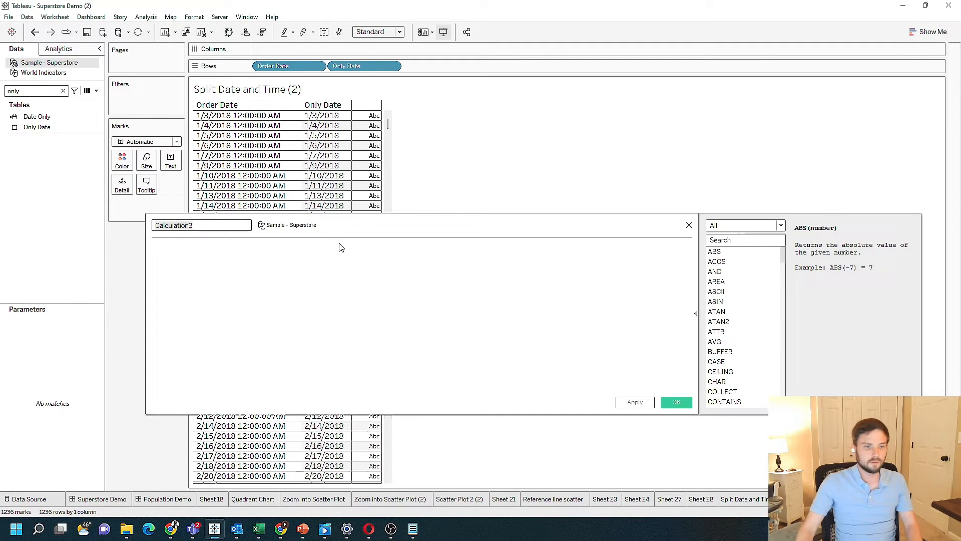
pyautogui.write('Only Time')
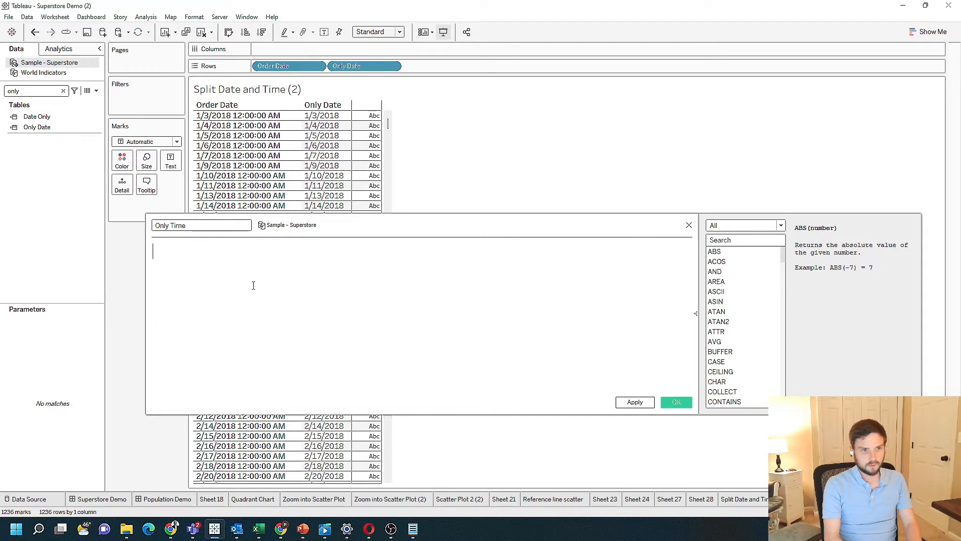
pyautogui.write('str (')
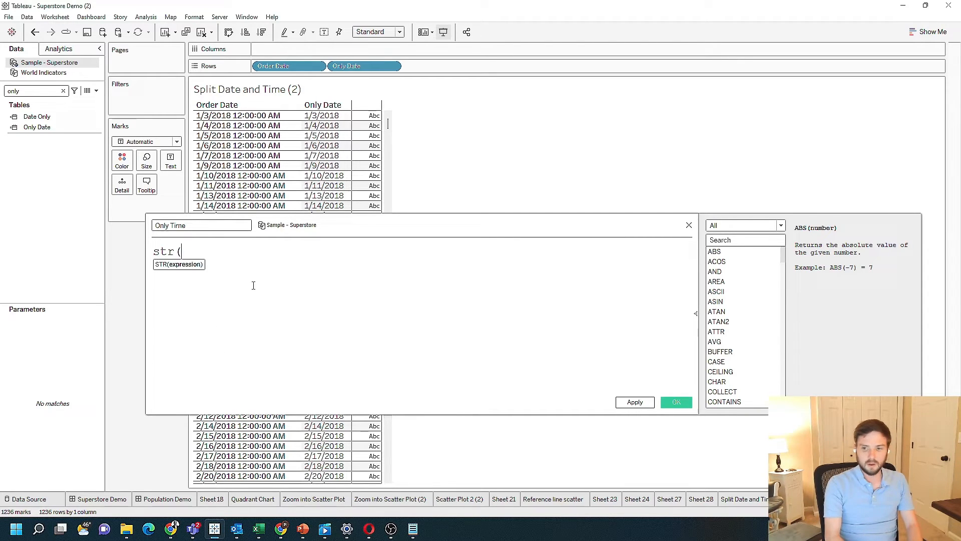
pyautogui.write("datepart('")
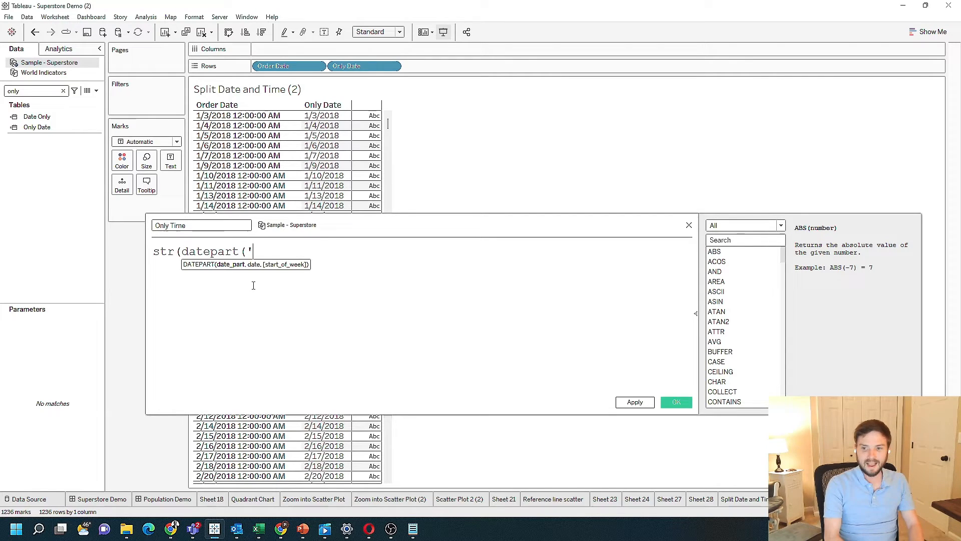
pyautogui.write("hour'")
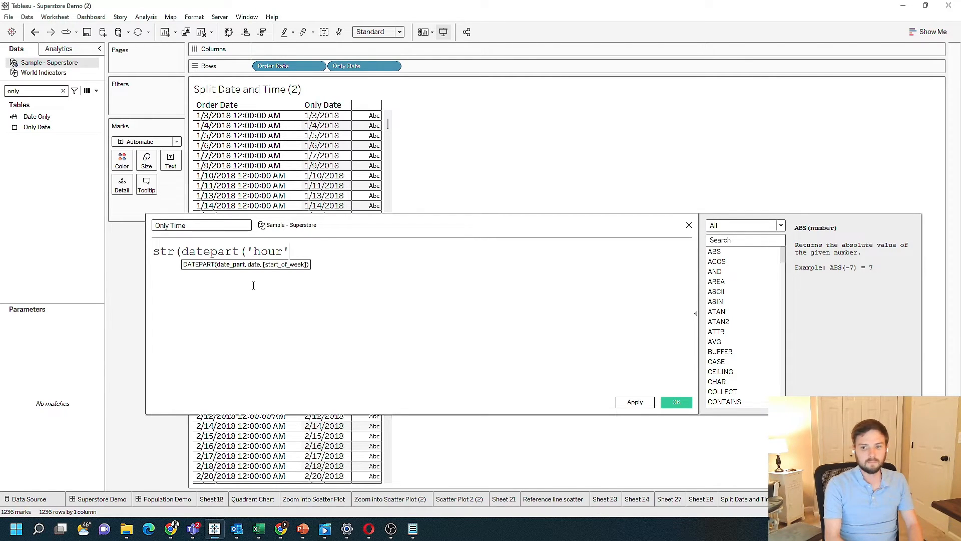
pyautogui.write(', [Order Date]')
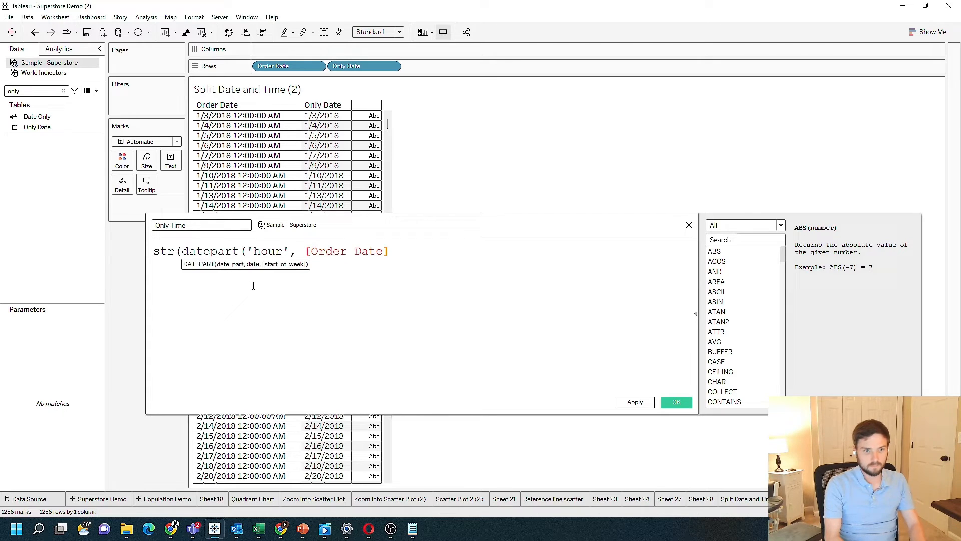
pyautogui.write('))')
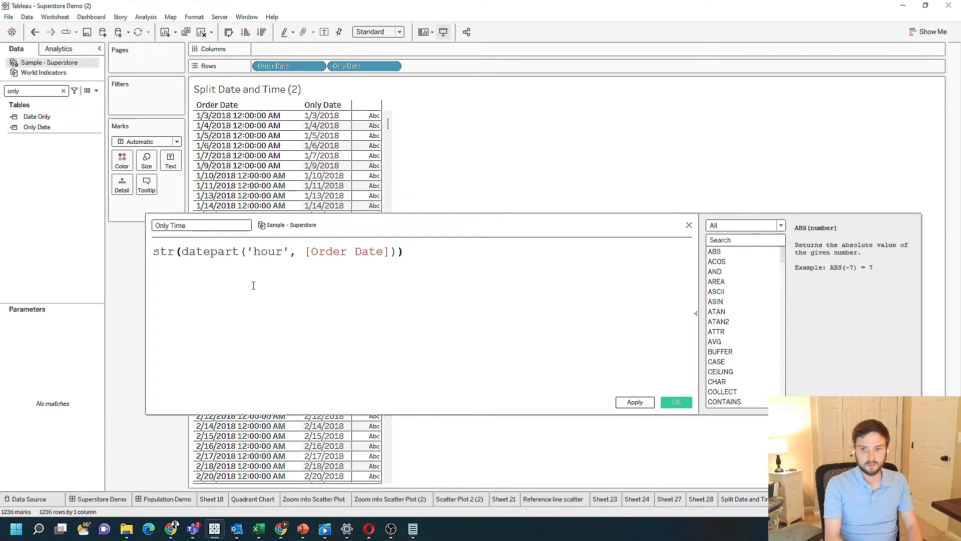
pyautogui.write('+')
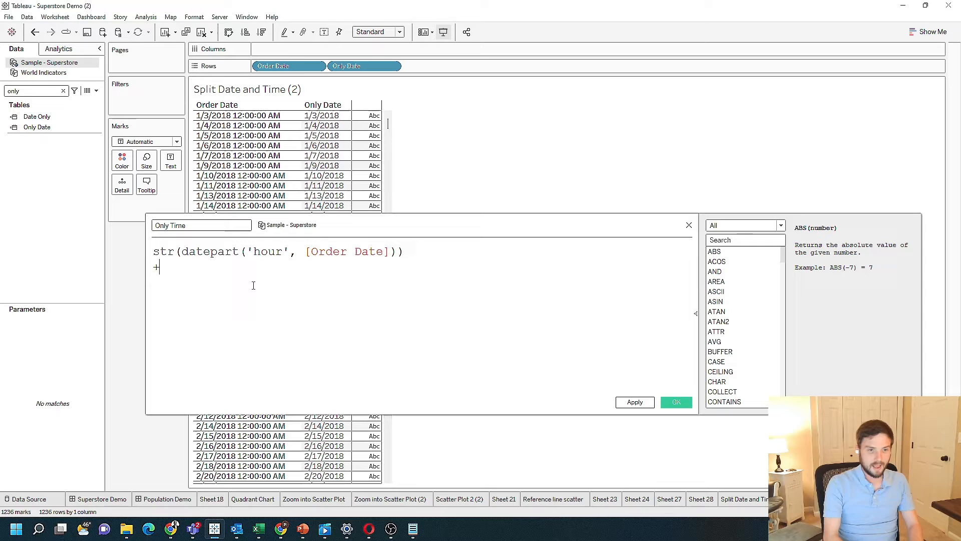
pyautogui.write('":')
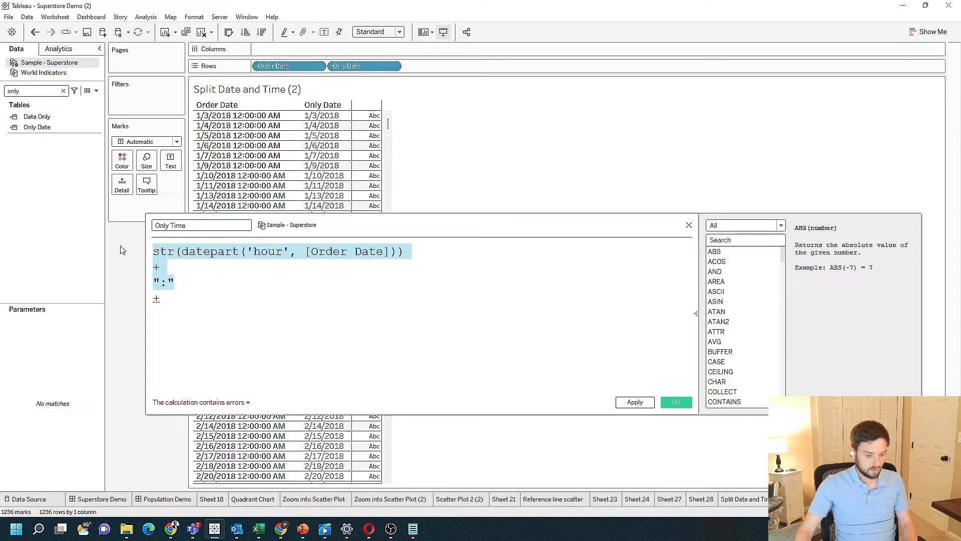
# Add minute and second datepart terms for Order Date, joined to the hour with colons
pyautogui.click(171, 298)
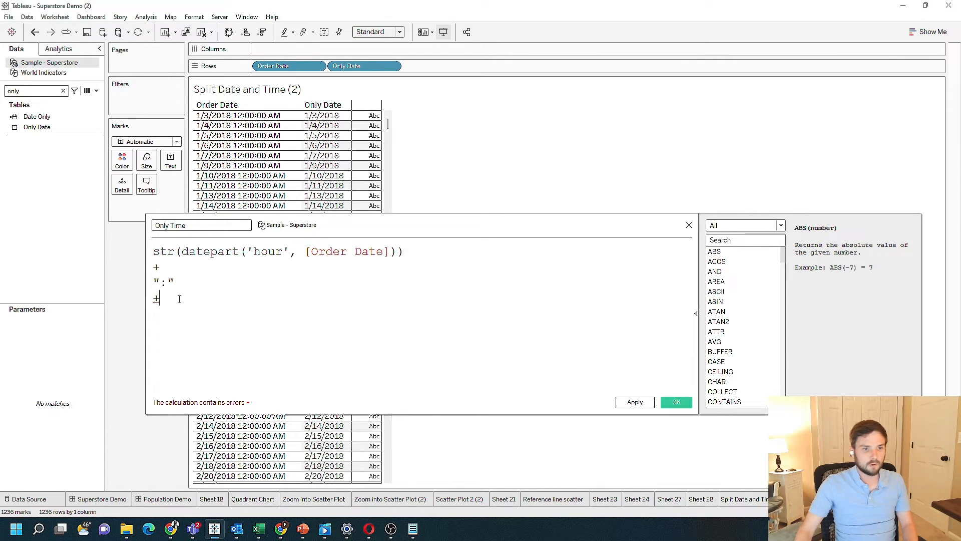
pyautogui.write("str(datepart('hour', [Order Date]))")
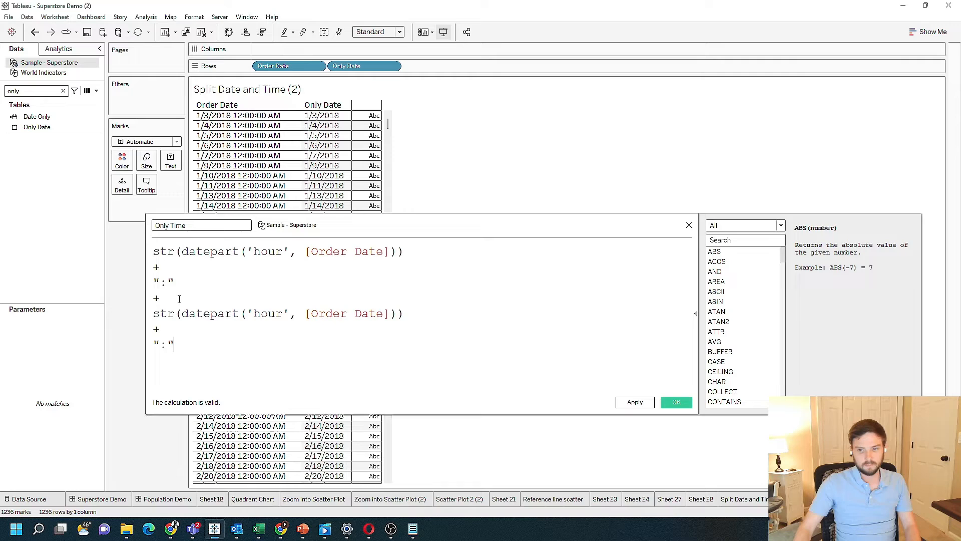
pyautogui.doubleClick(267, 314)
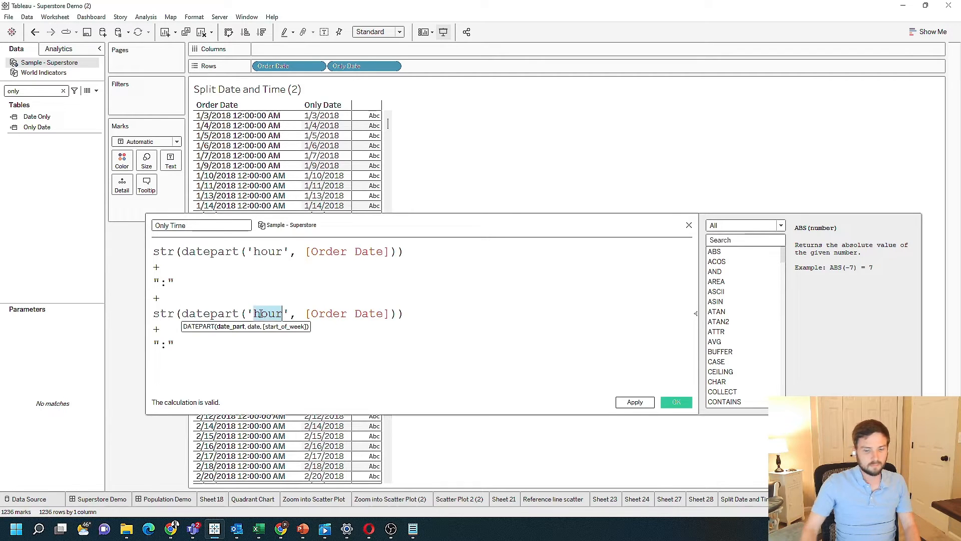
pyautogui.write('Minute')
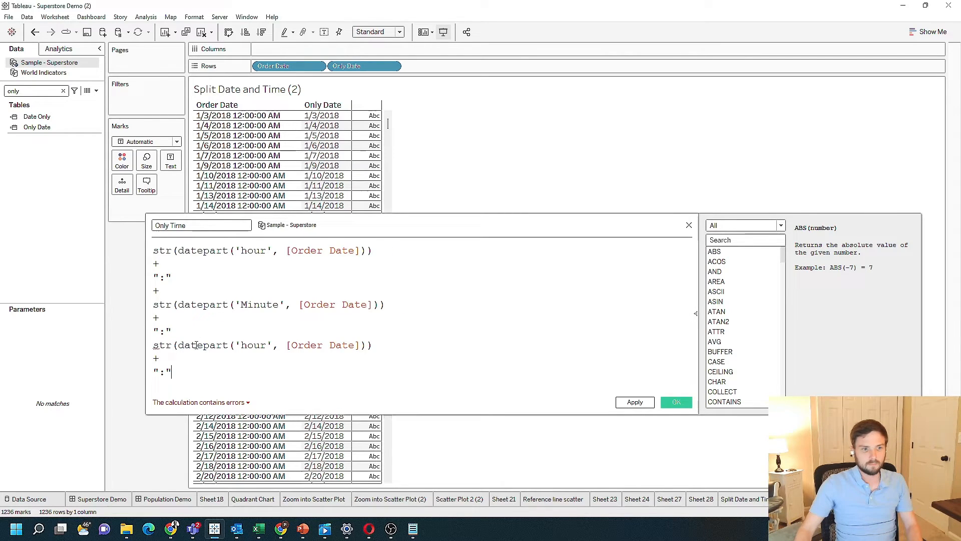
pyautogui.write('S')
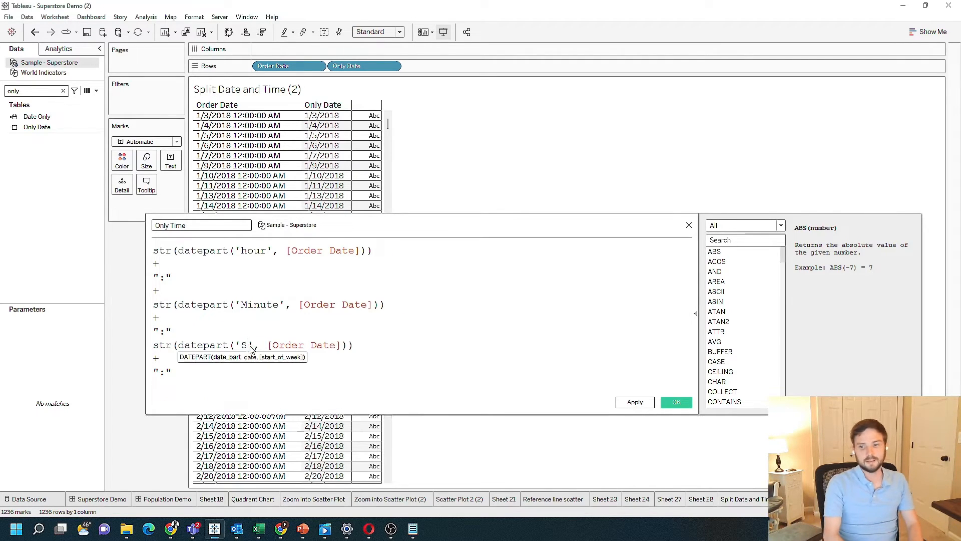
pyautogui.write('econd')
pyautogui.click(268, 304)
pyautogui.write('m')
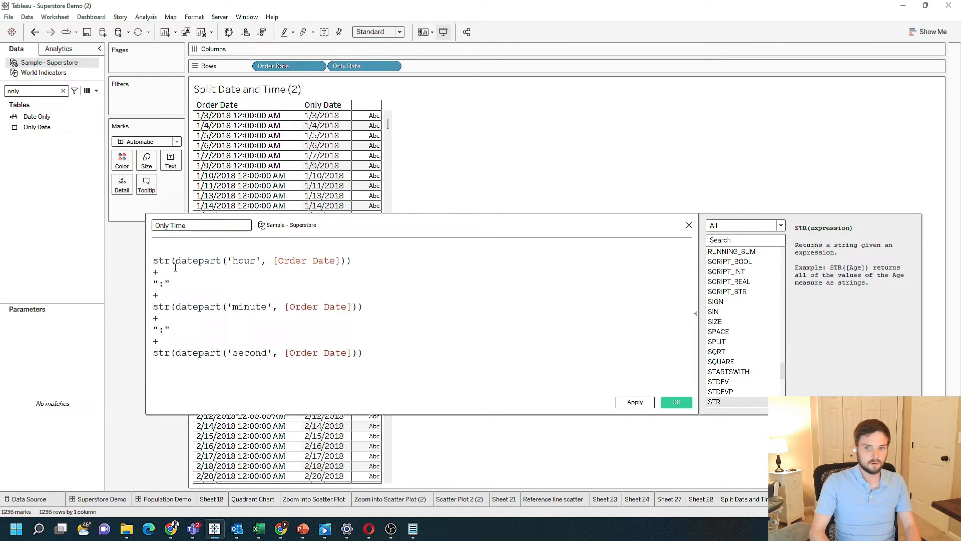
# Wrap the joined hour:minute:second text in datetime() and apply the Only Time calculation
pyautogui.write('datetime')
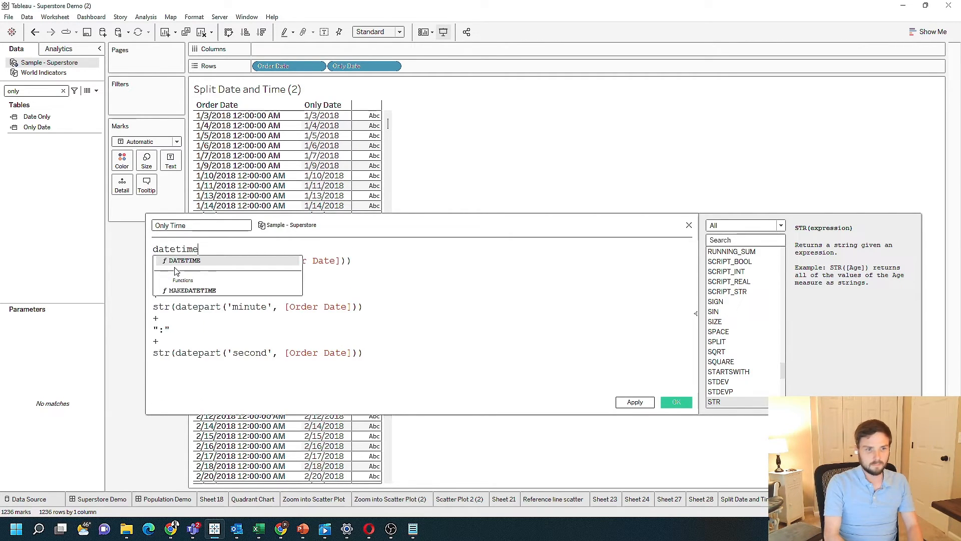
pyautogui.write("str(datepart('hour', [Order Date]))")
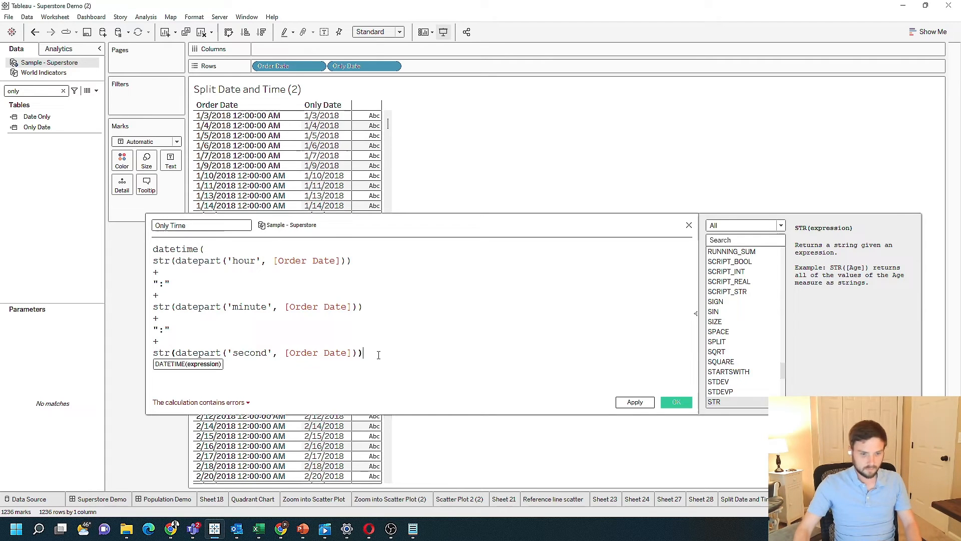
pyautogui.write(')')
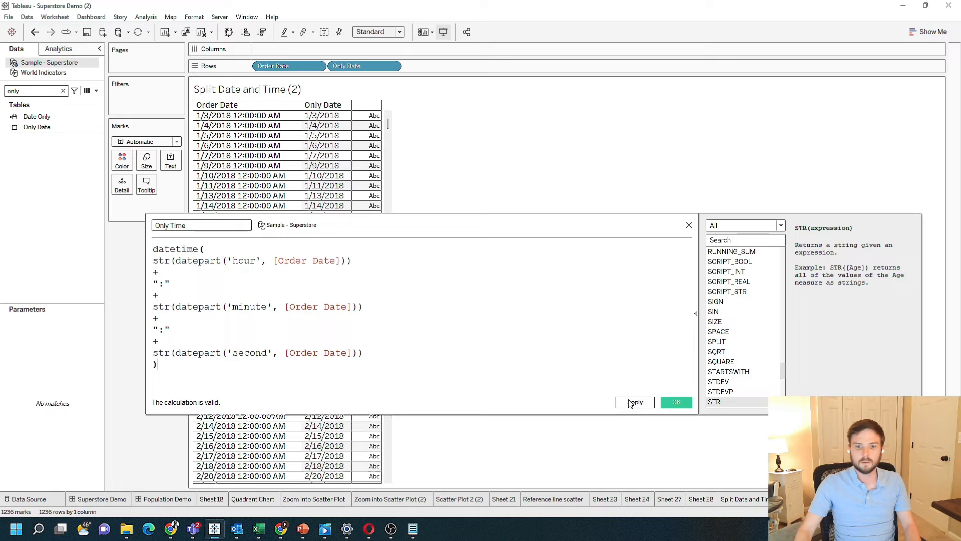
pyautogui.click(677, 403)
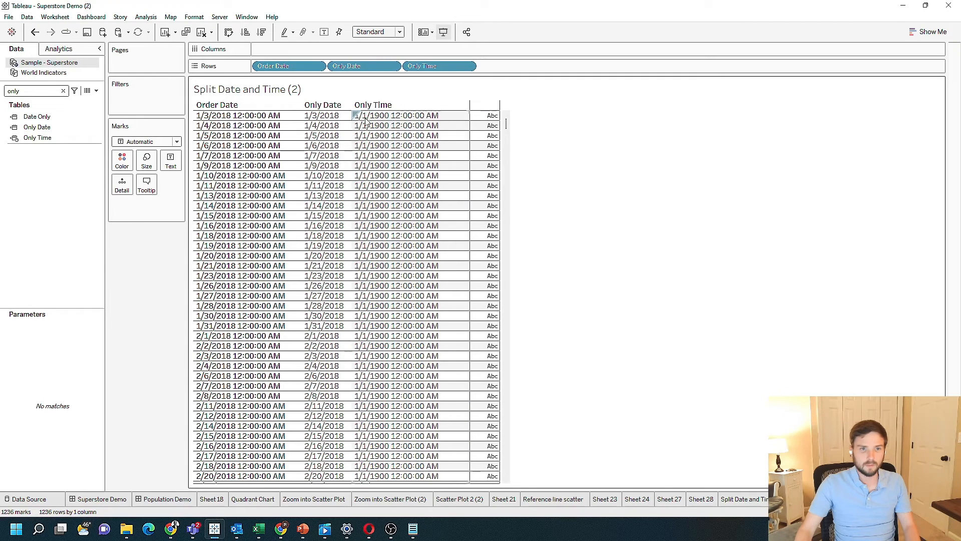
pyautogui.moveTo(398, 121)
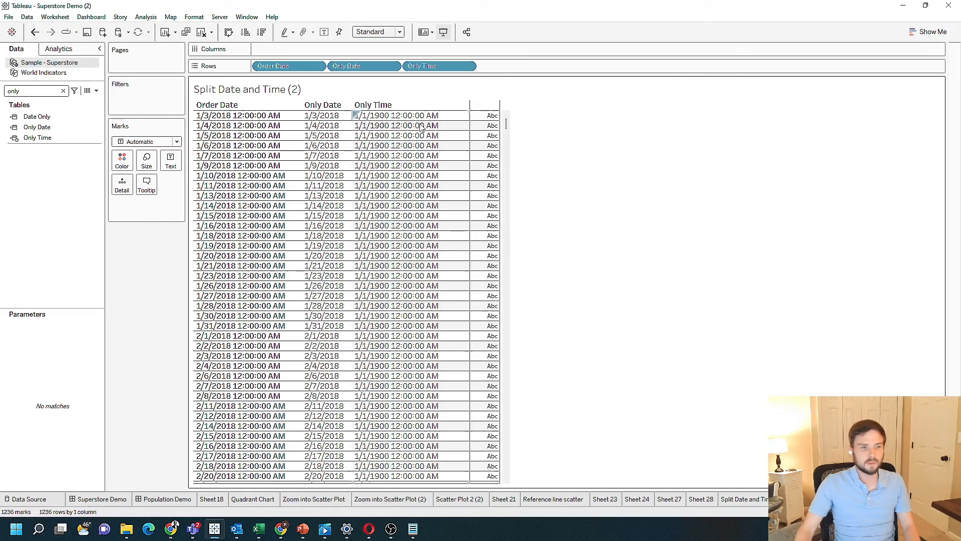
# Show the field options for the Only Time pill on the Rows shelf
pyautogui.click(469, 66)
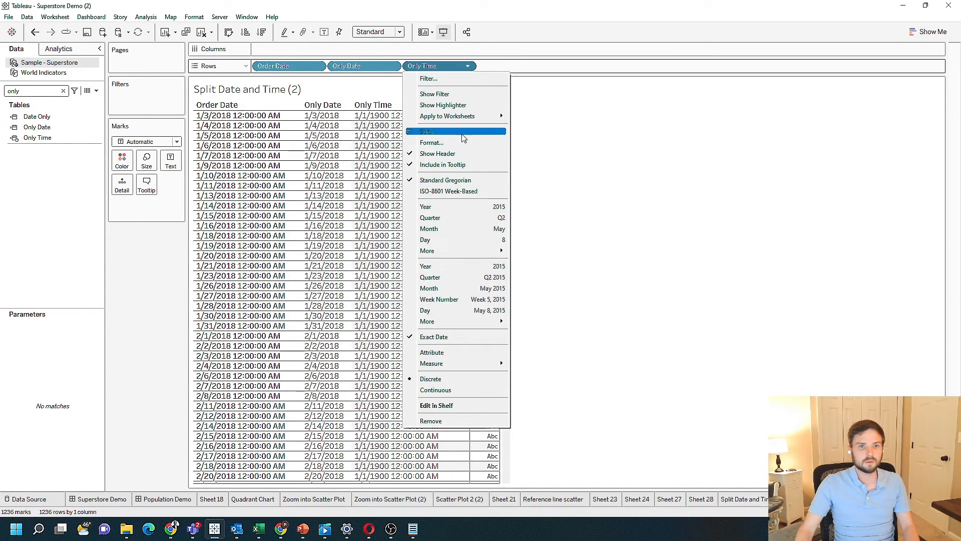
# In Only Time's header format, choose the Custom date format, pre-filled m/d/yyyy h:nn:ss AMPM
pyautogui.click(431, 142)
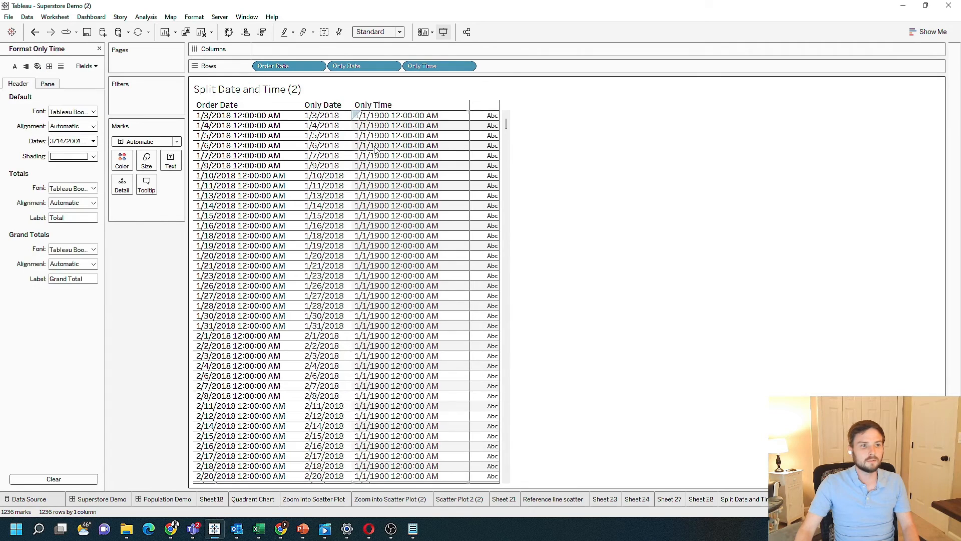
pyautogui.click(92, 141)
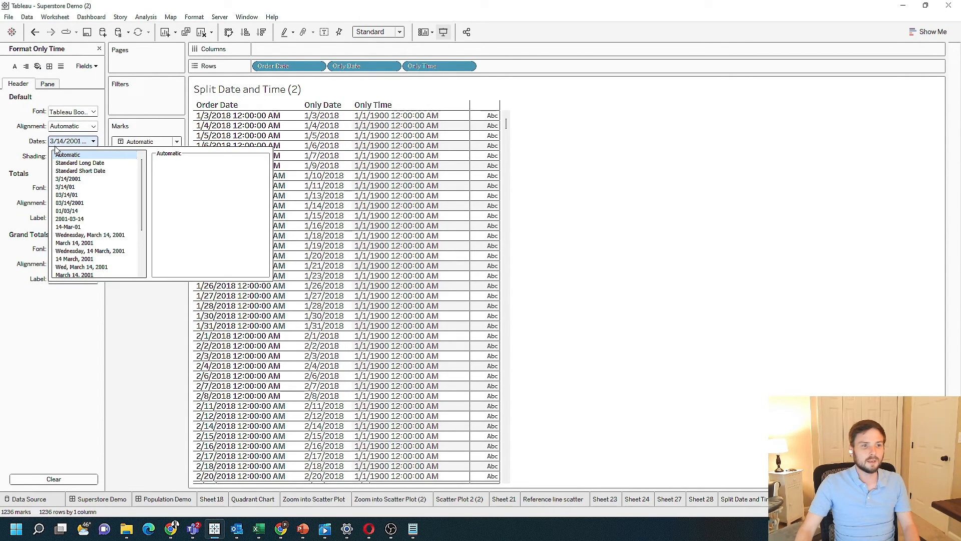
pyautogui.scroll(-3)
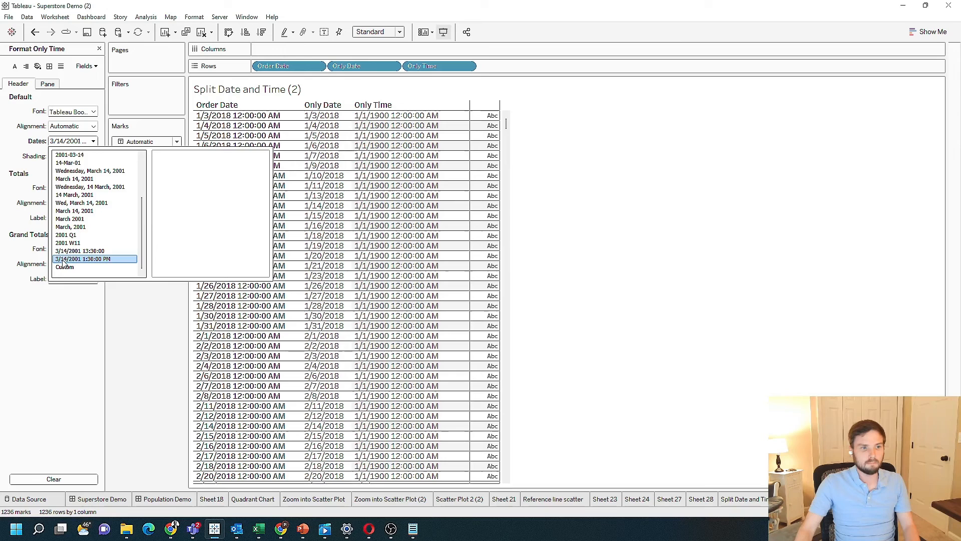
pyautogui.moveTo(115, 260)
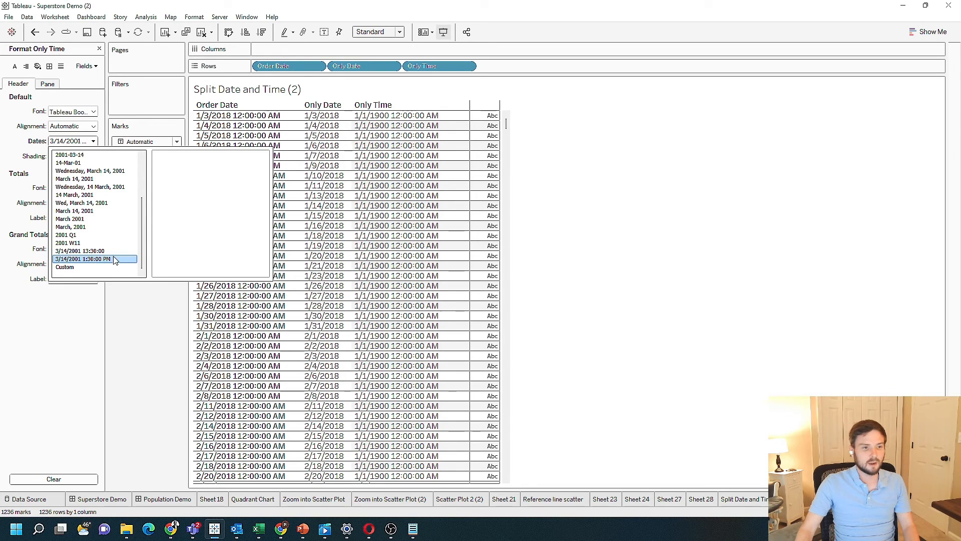
pyautogui.click(64, 266)
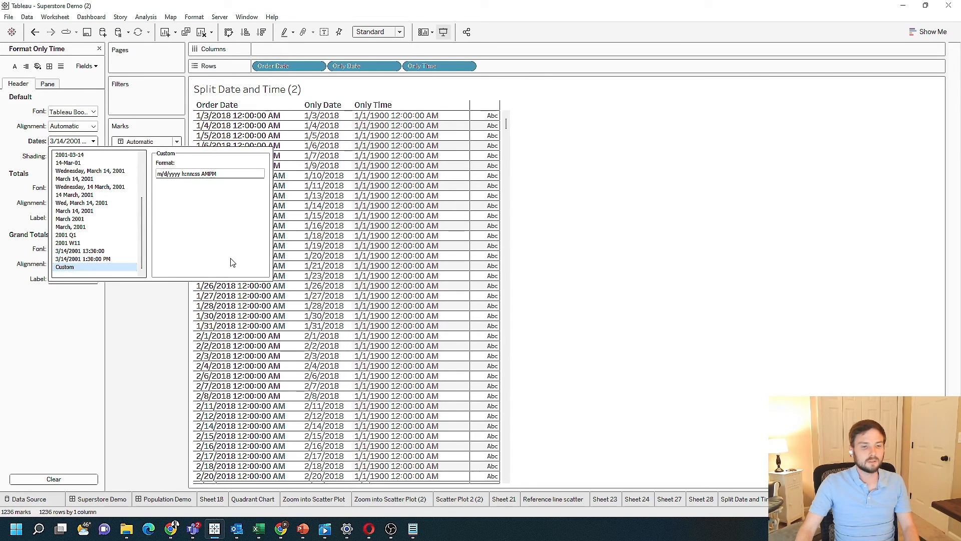